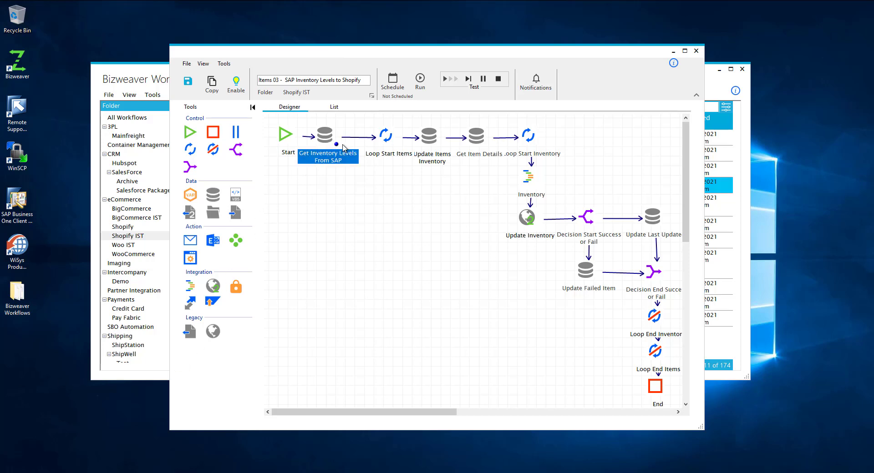
pyautogui.moveTo(326, 182)
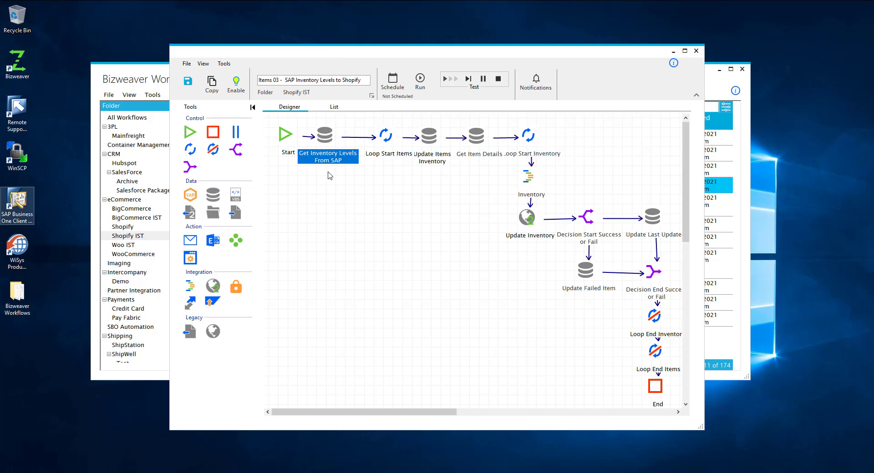
pyautogui.moveTo(371, 134)
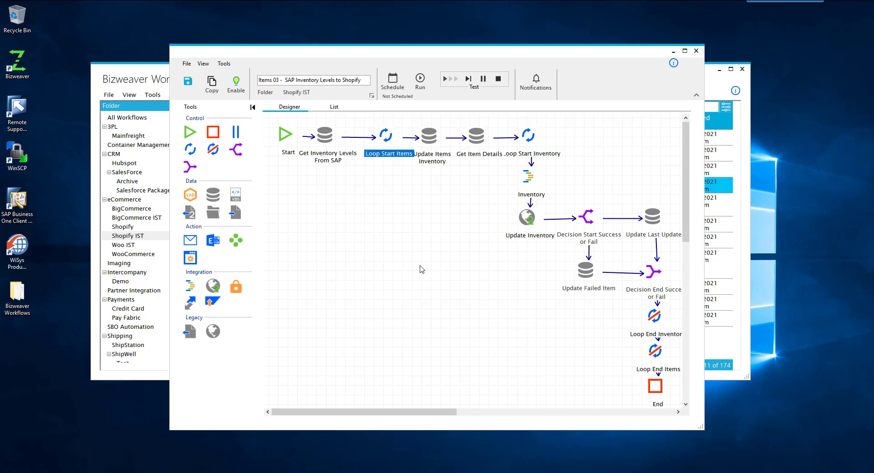
# Open item A00002's staging record and set Percent To Display On Site to 1.
pyautogui.click(431, 136)
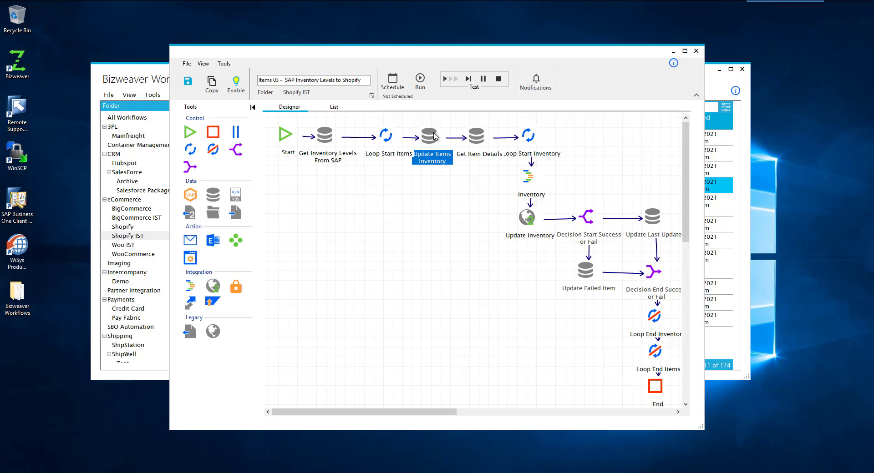
pyautogui.moveTo(416, 169)
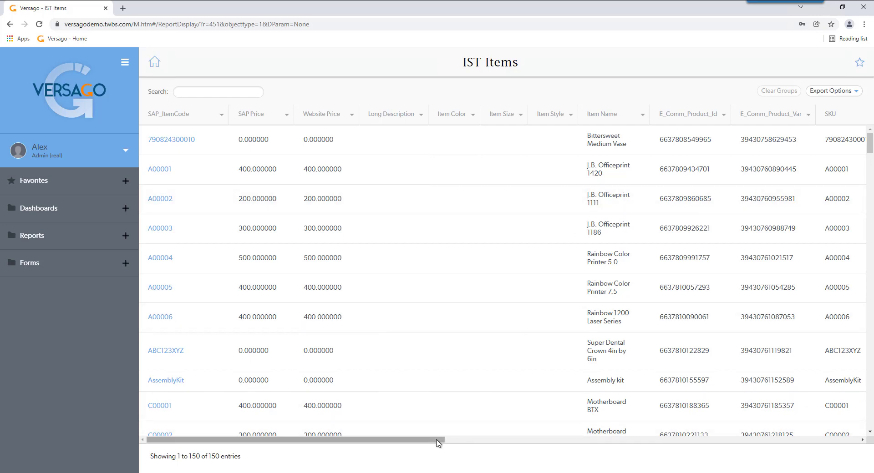
pyautogui.moveTo(438, 441); pyautogui.dragTo(600, 440)
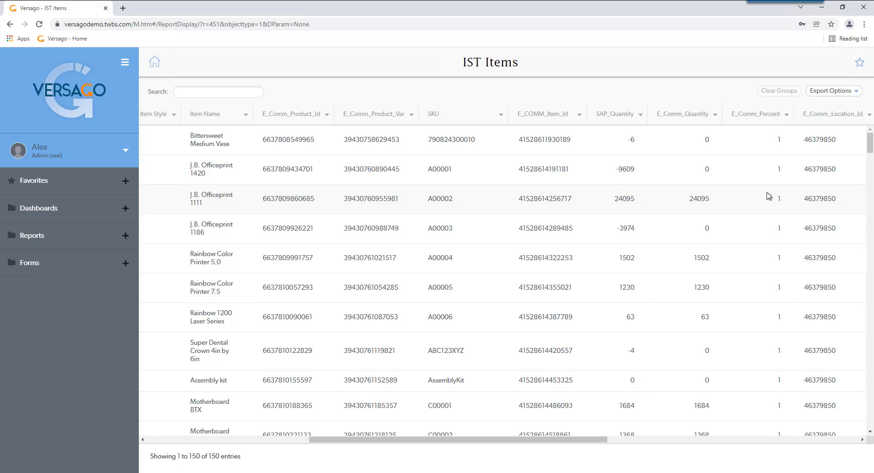
pyautogui.moveTo(766, 209)
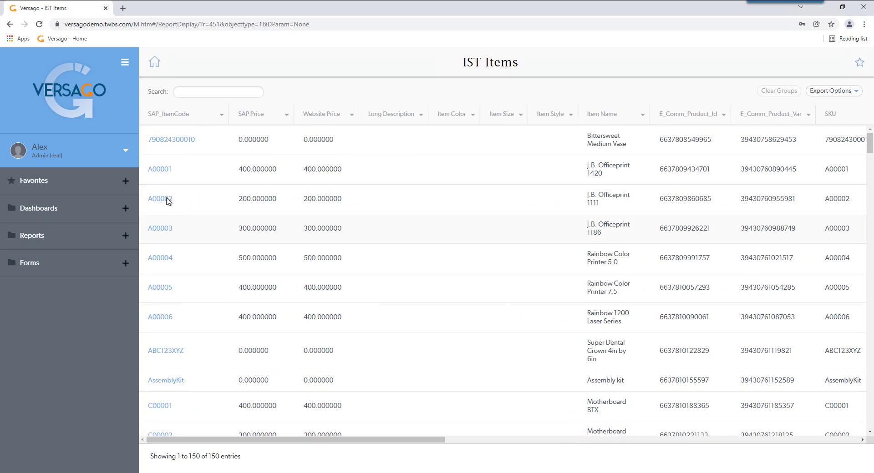
pyautogui.click(160, 199)
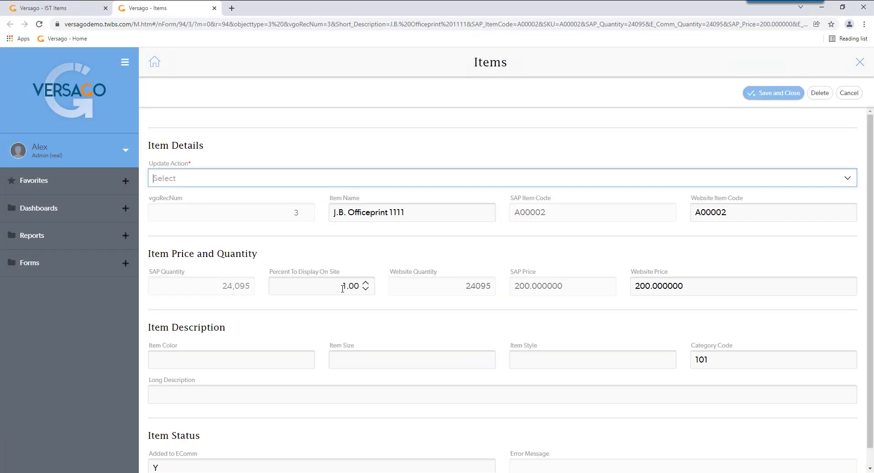
pyautogui.click(320, 286)
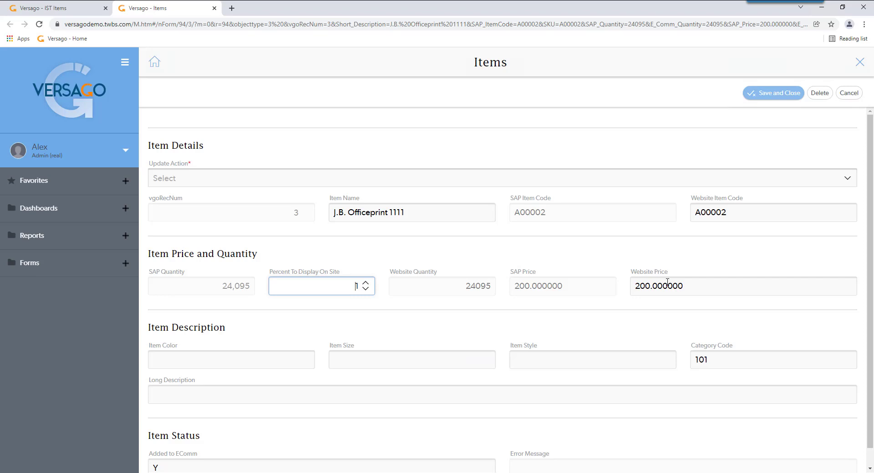
pyautogui.write('1')
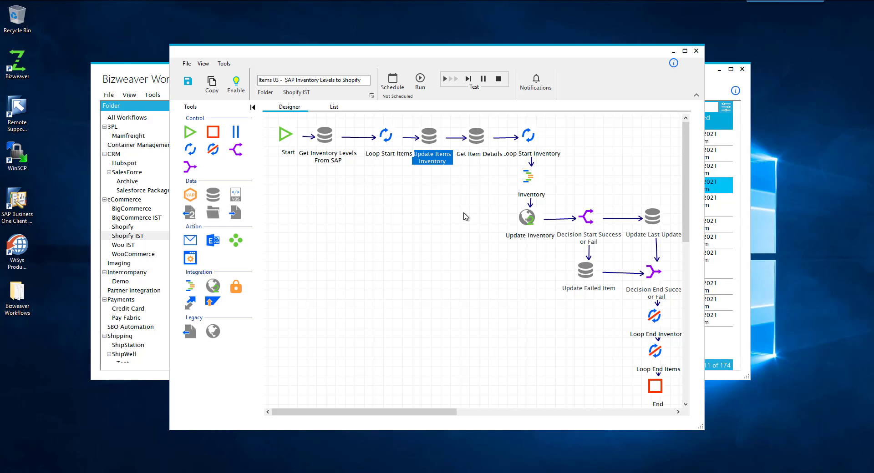
pyautogui.moveTo(481, 137)
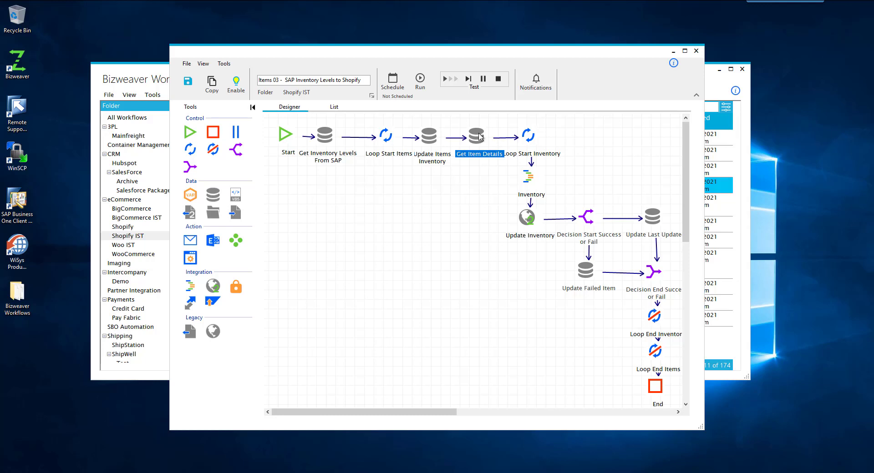
pyautogui.moveTo(523, 132)
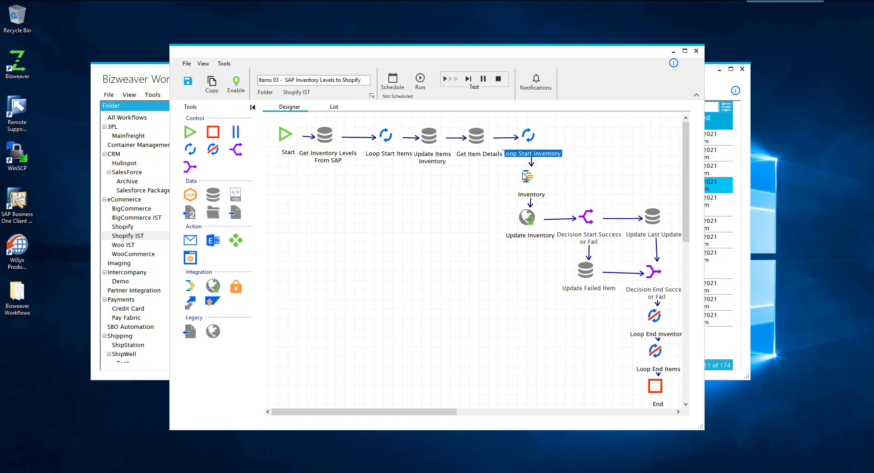
pyautogui.moveTo(526, 185)
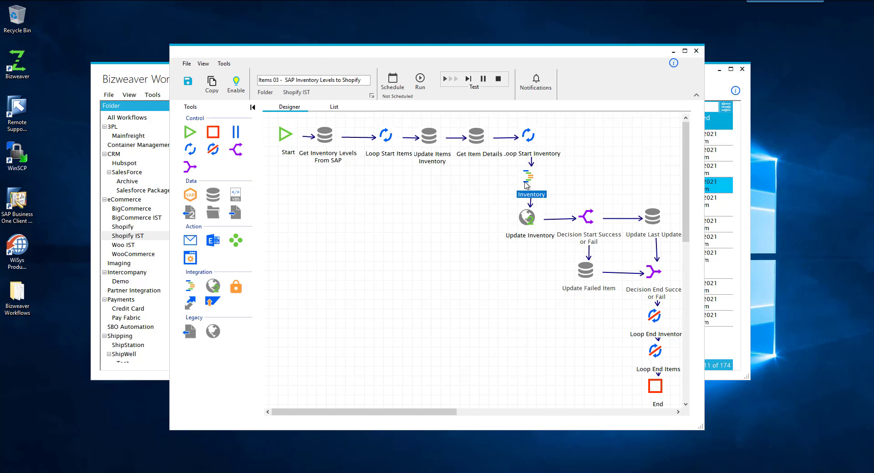
# Open the Inventory step, then the Update Inventory web-service step posting to Shopify inventory-levels.
pyautogui.doubleClick(527, 181)
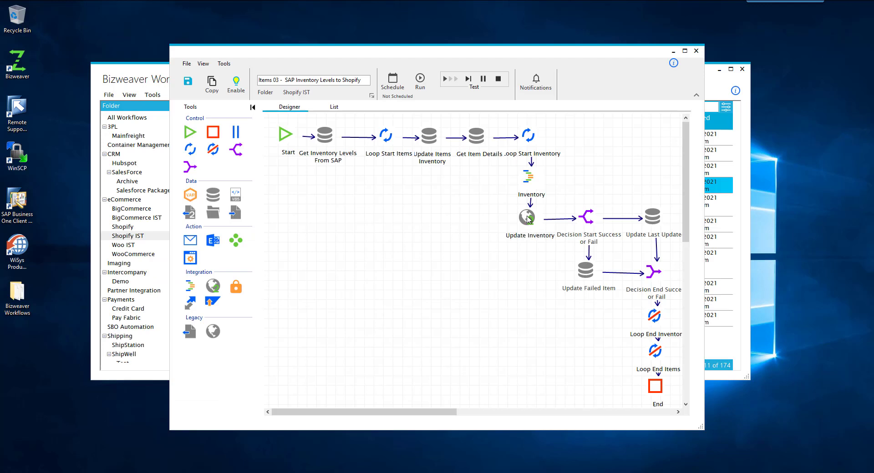
pyautogui.doubleClick(525, 218)
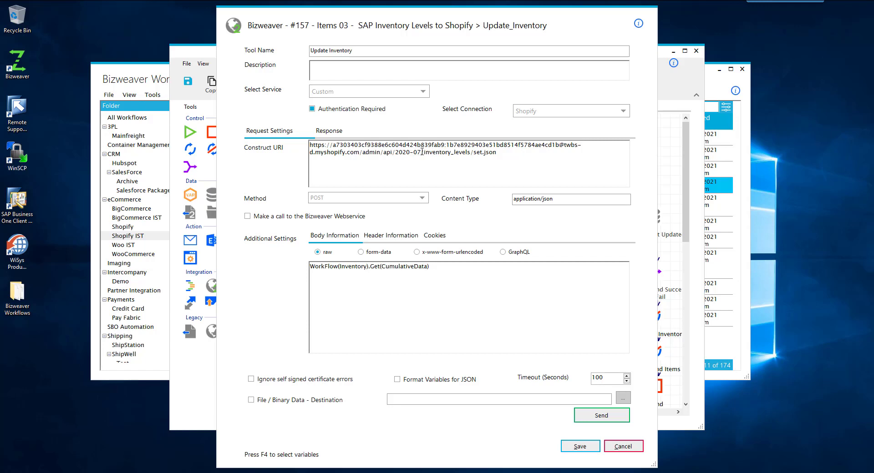
# Inspect the store domain in Construct URI, cancel the dialog, and select the Update Last Update step.
pyautogui.doubleClick(352, 152)
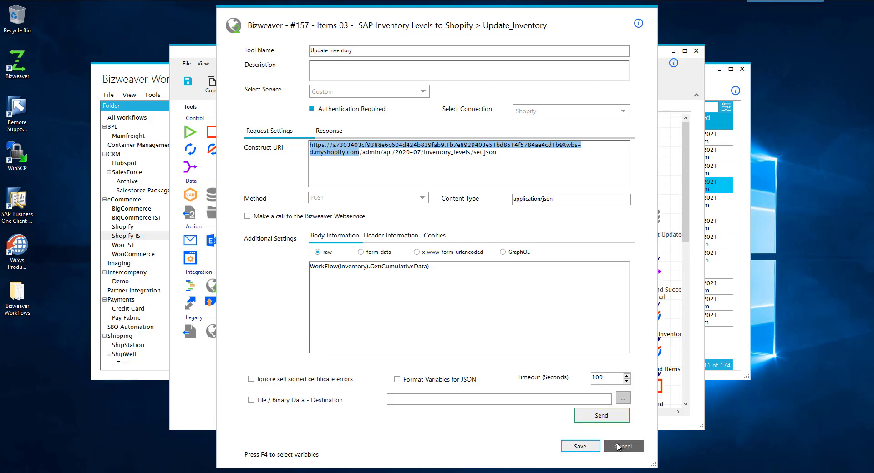
pyautogui.click(622, 446)
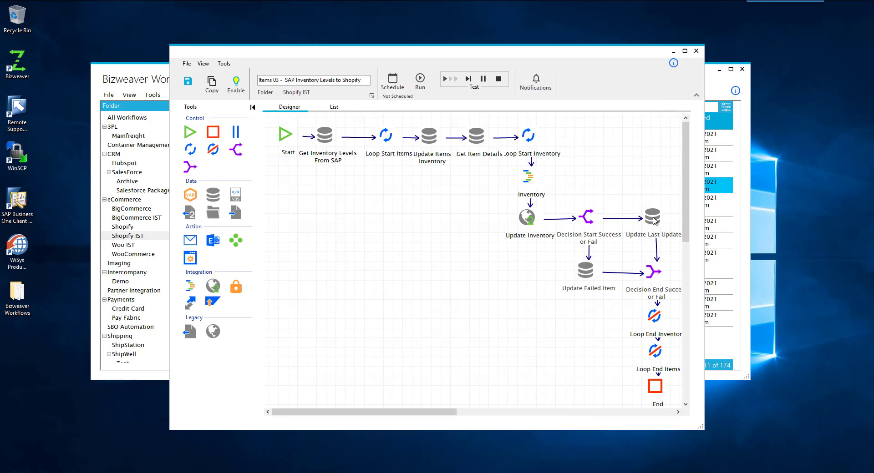
pyautogui.click(653, 217)
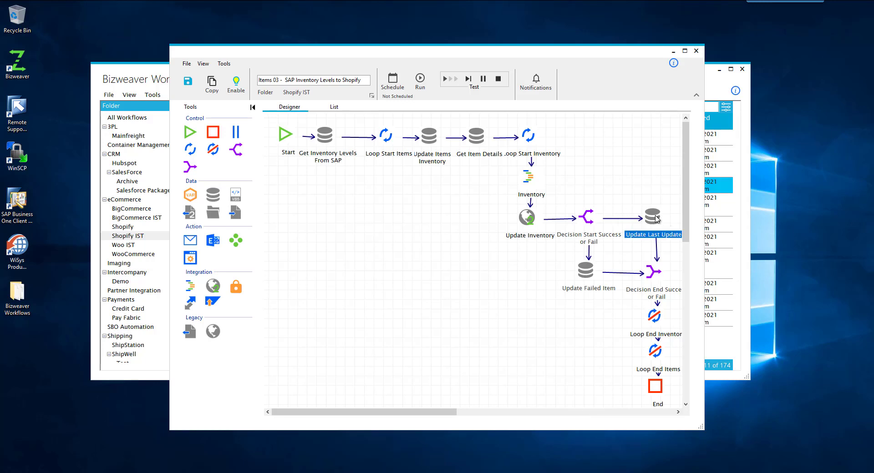
pyautogui.moveTo(588, 266)
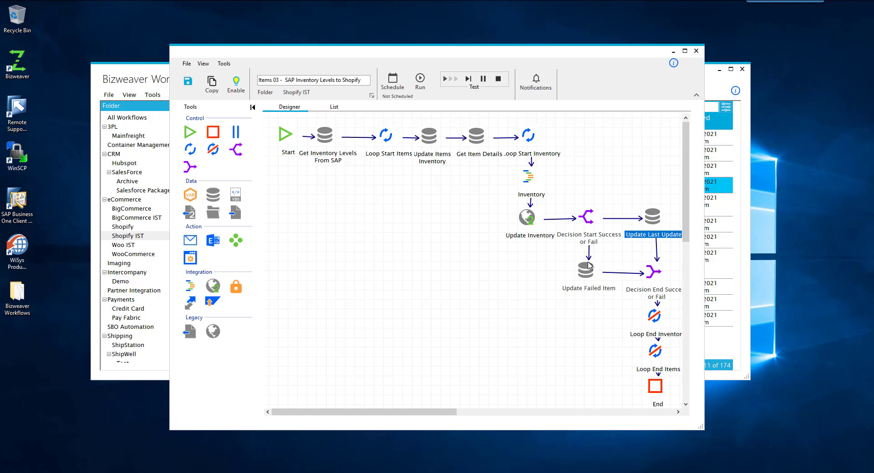